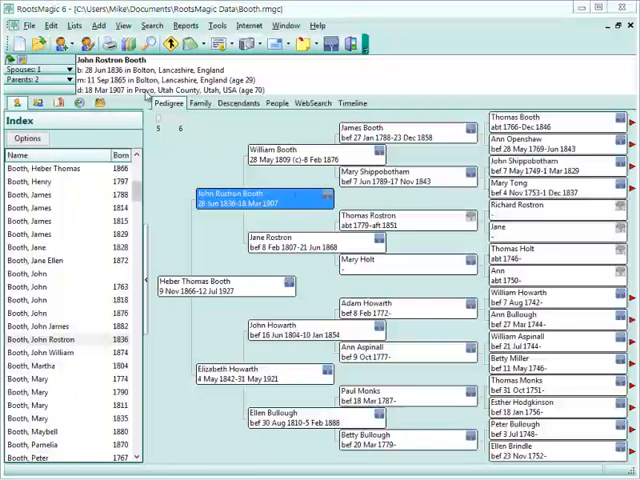
mouse_move(150, 137)
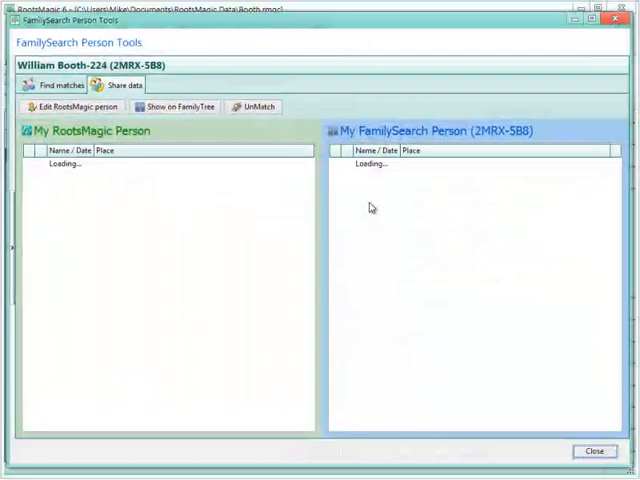
mouse_move(558, 165)
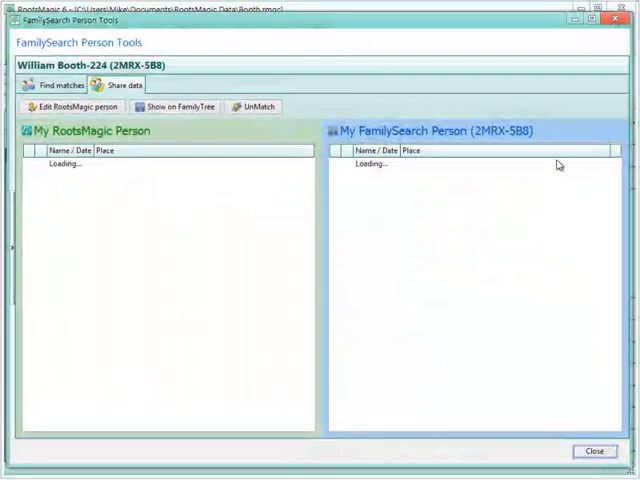
mouse_move(182, 222)
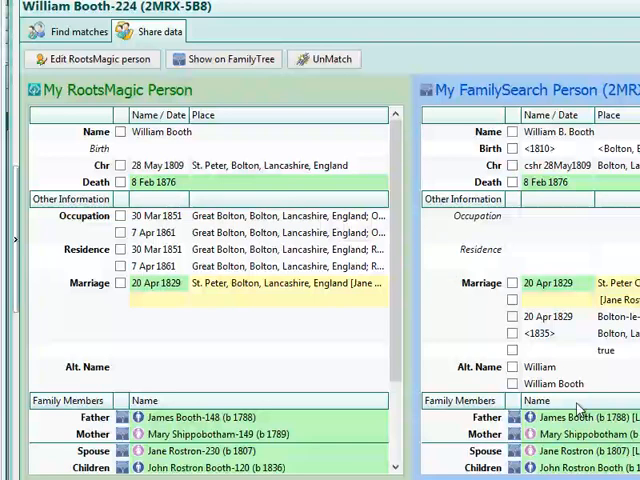
mouse_move(583, 378)
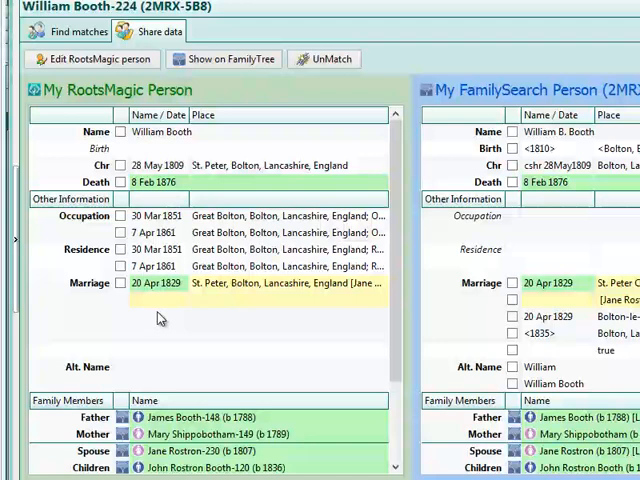
mouse_move(481, 397)
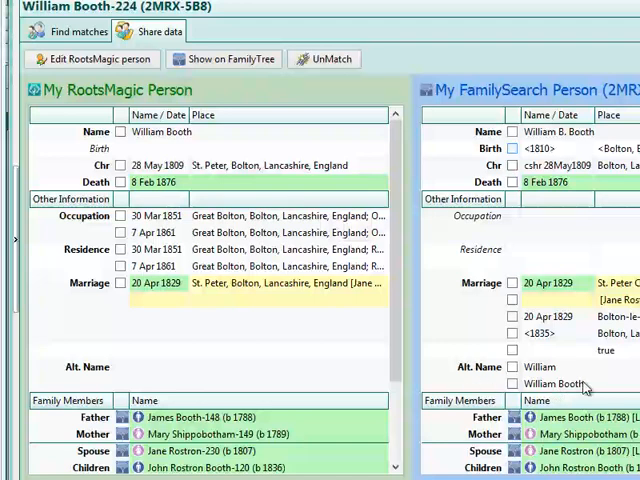
mouse_move(586, 388)
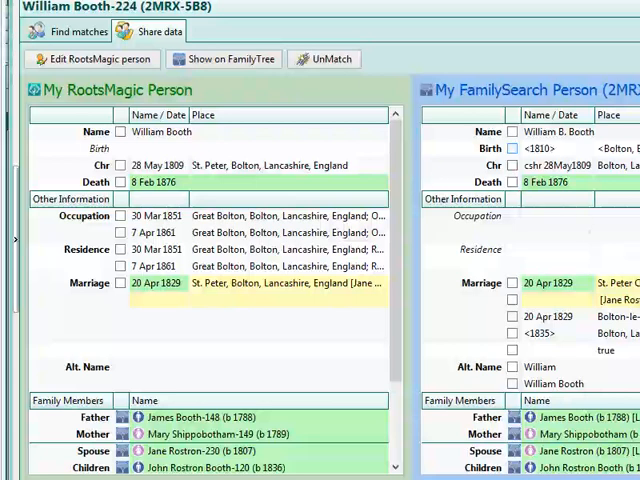
mouse_move(478, 312)
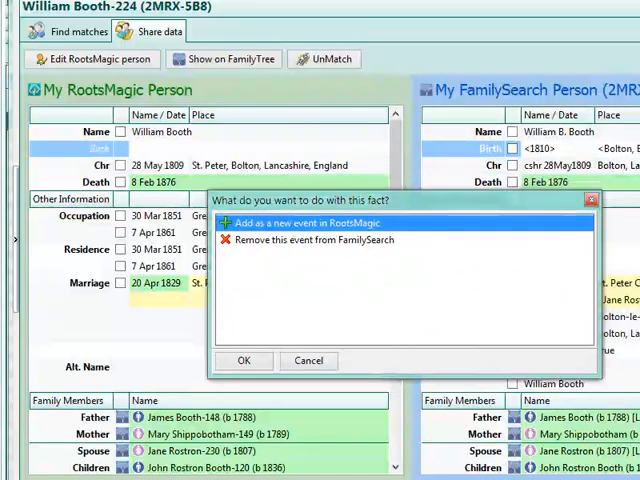
mouse_move(390, 237)
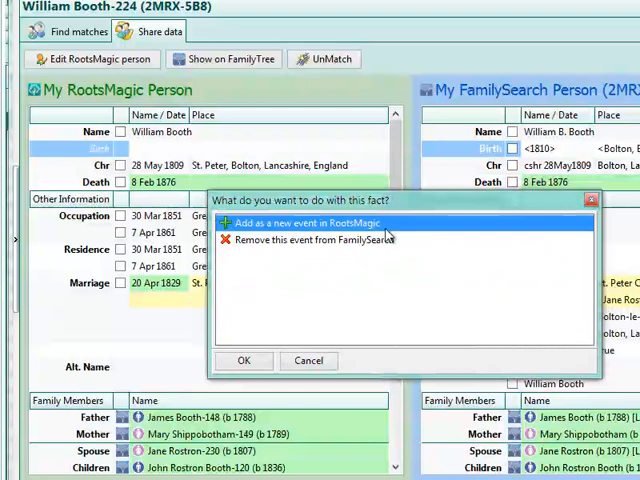
mouse_move(536, 197)
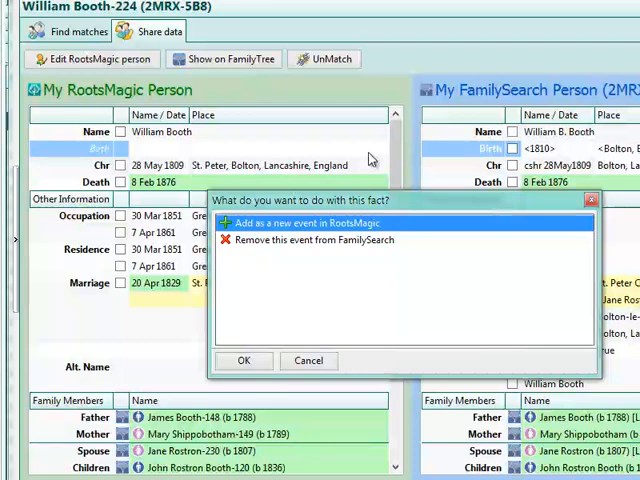
mouse_move(291, 81)
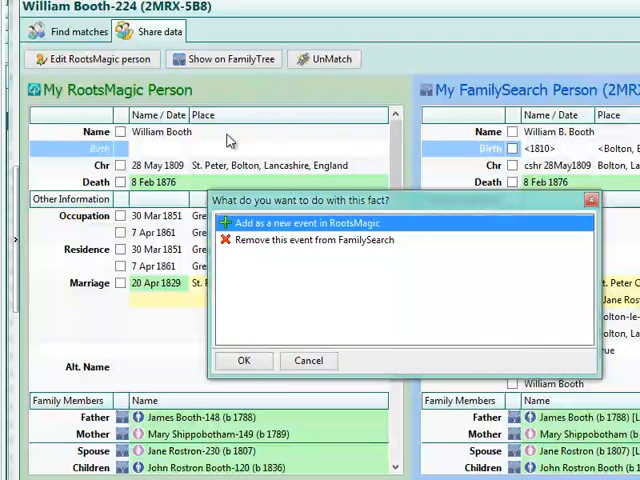
Add FamilySearch's 1810 Bolton birth as a new event in William Booth's RootsMagic record
left_click(243, 360)
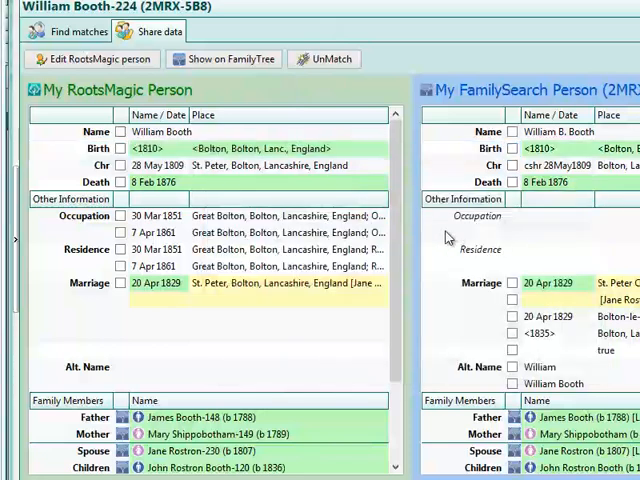
mouse_move(240, 157)
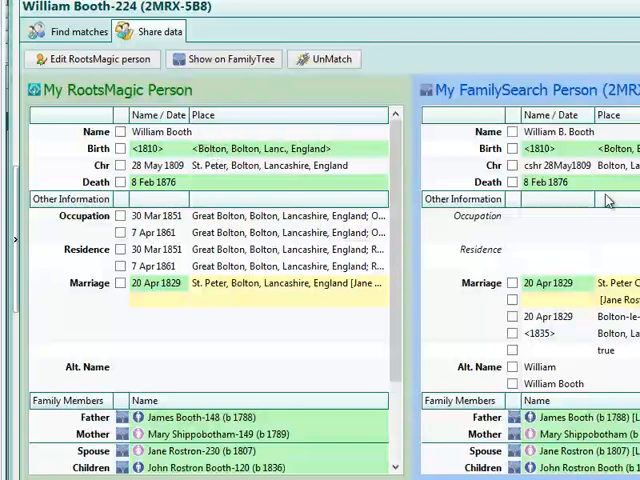
mouse_move(547, 201)
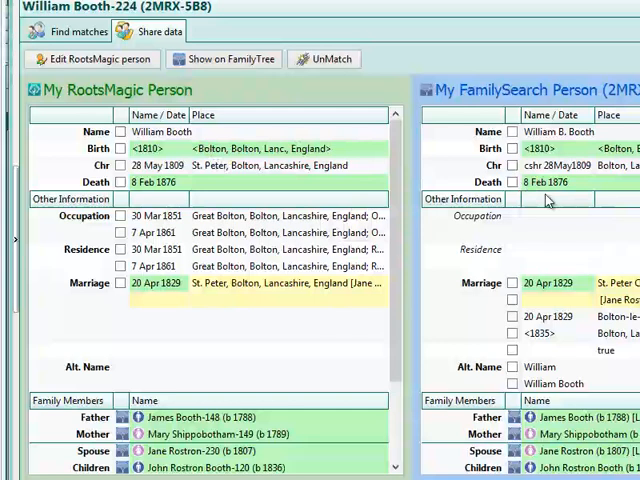
mouse_move(278, 204)
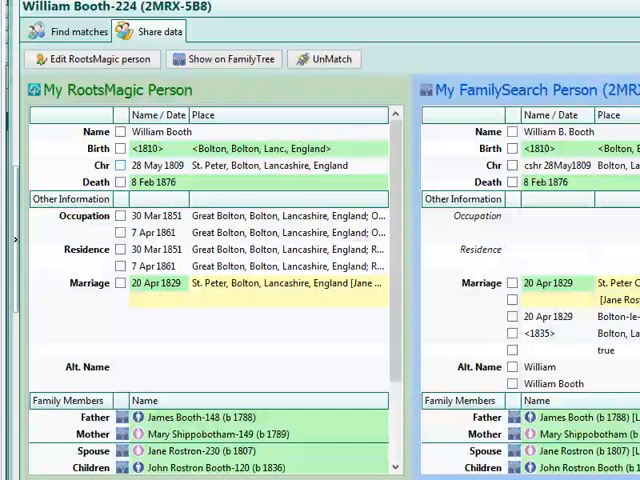
Replace the FamilySearch christening with RootsMagic's, giving the reason 'Standardized date and place'
left_click(75, 165)
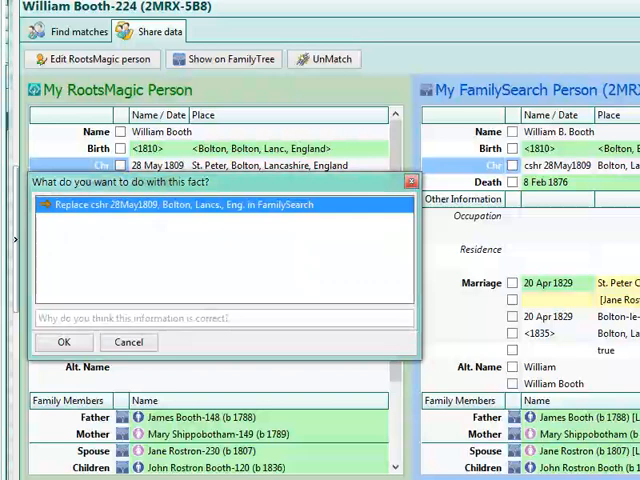
mouse_move(527, 204)
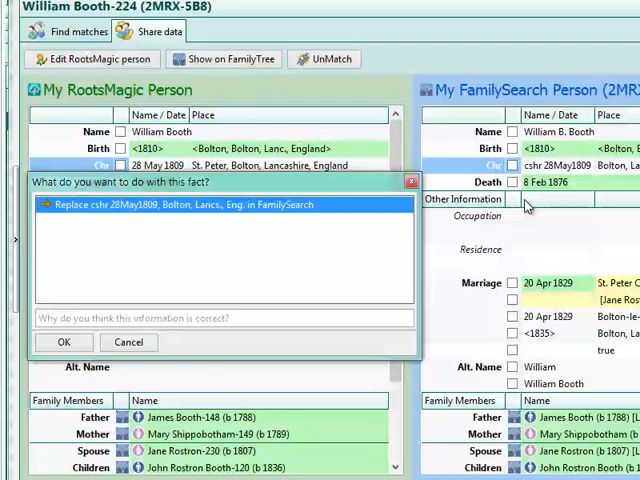
mouse_move(530, 205)
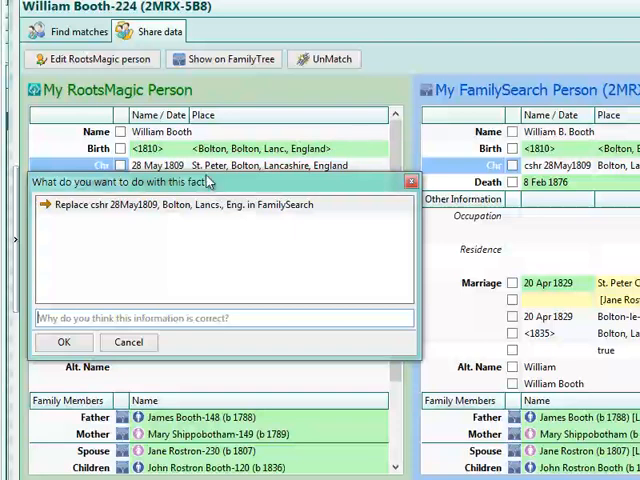
mouse_move(497, 197)
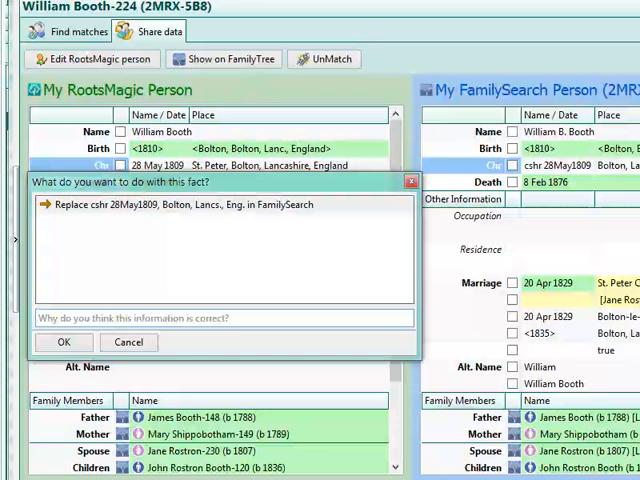
type("Stan")
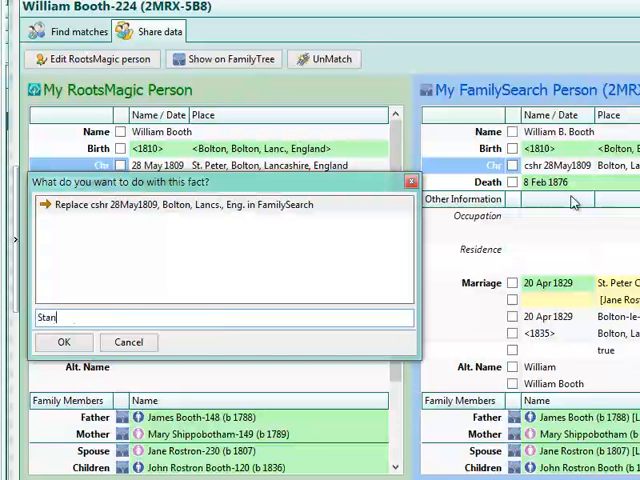
type("Standardized d")
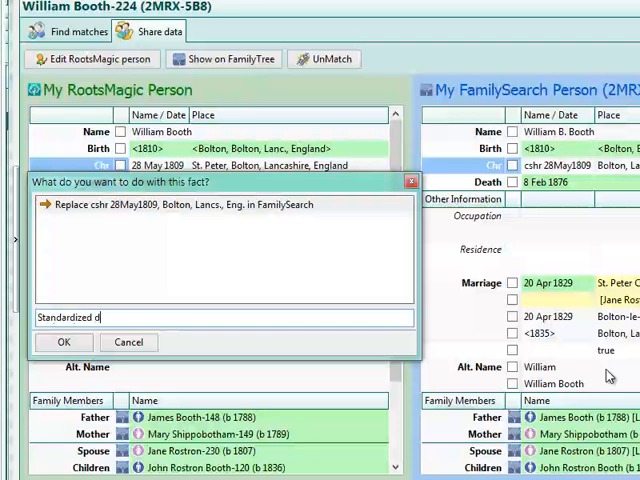
type("ate and place")
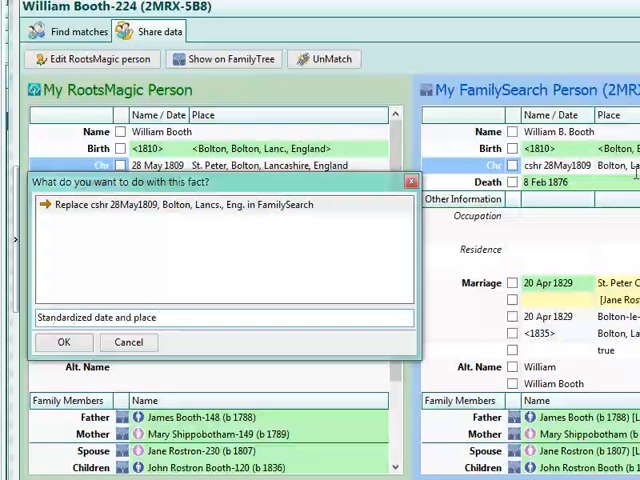
left_click(63, 342)
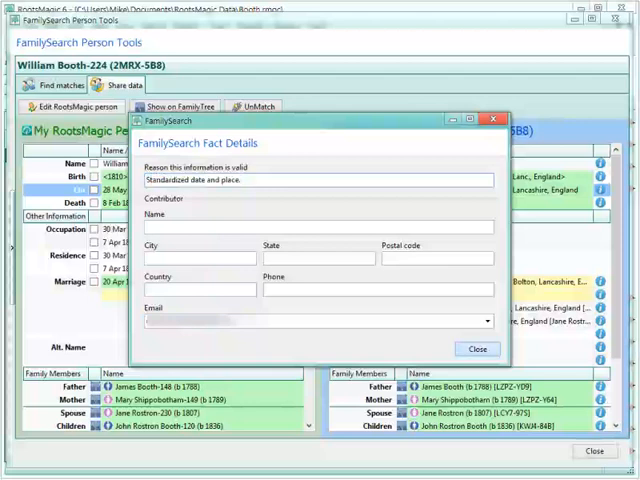
Review the FamilySearch christening details, 28 May 1809 at St. Peter, Bolton, then dismiss them
left_click(478, 348)
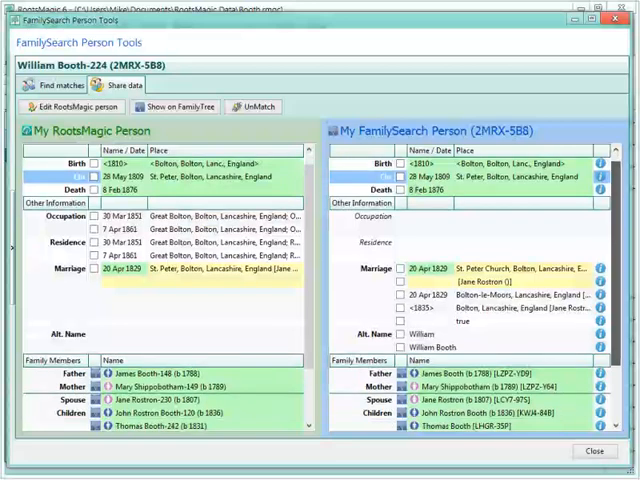
scroll("down", 3)
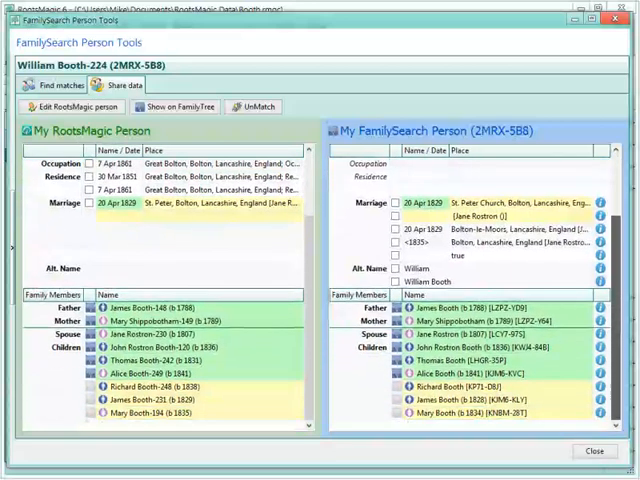